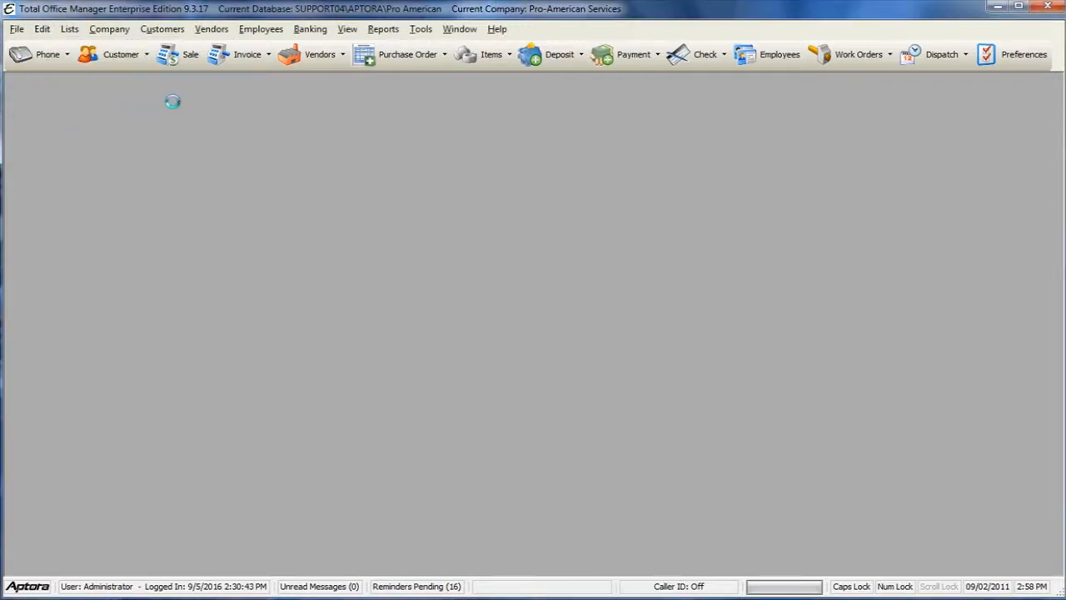
Enable security in the company-wide Security preferences and close the Preferences window.
{"action": "left_click", "coordinate": [1023, 53]}
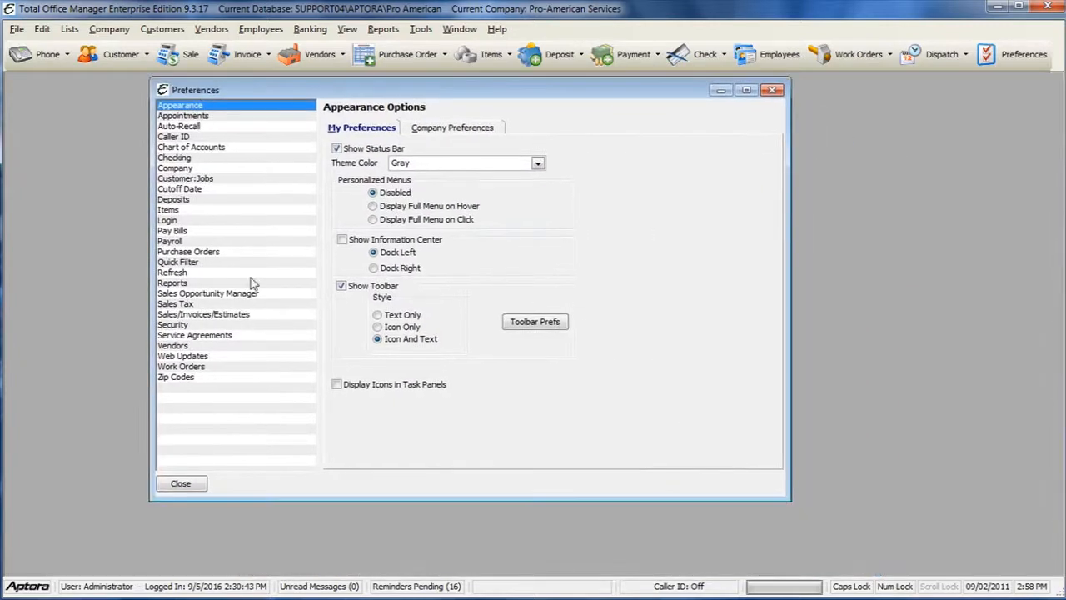
{"action": "left_click", "coordinate": [173, 323]}
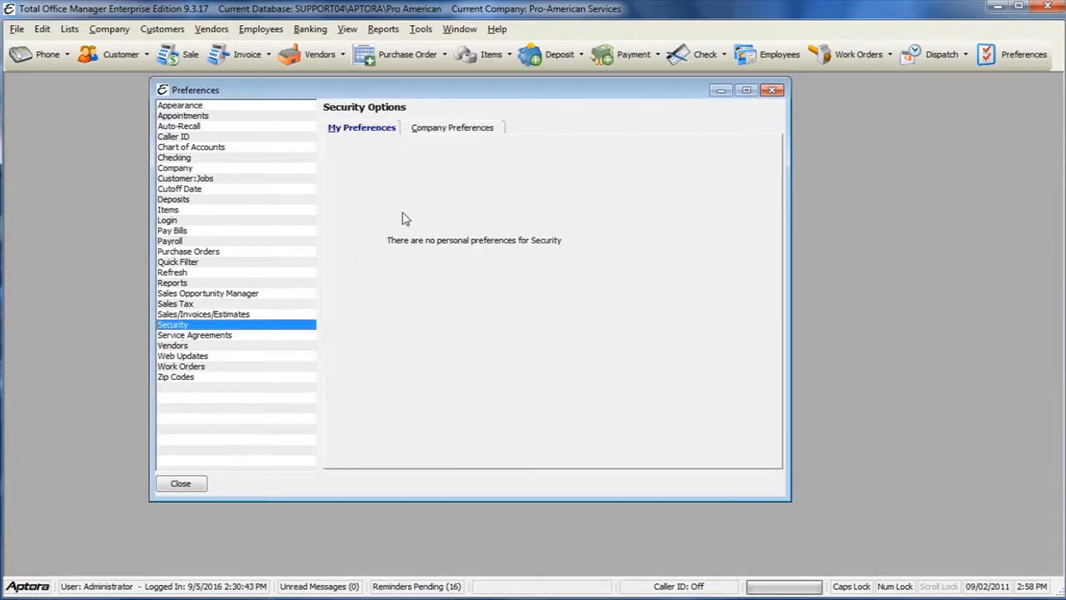
{"action": "left_click", "coordinate": [453, 126]}
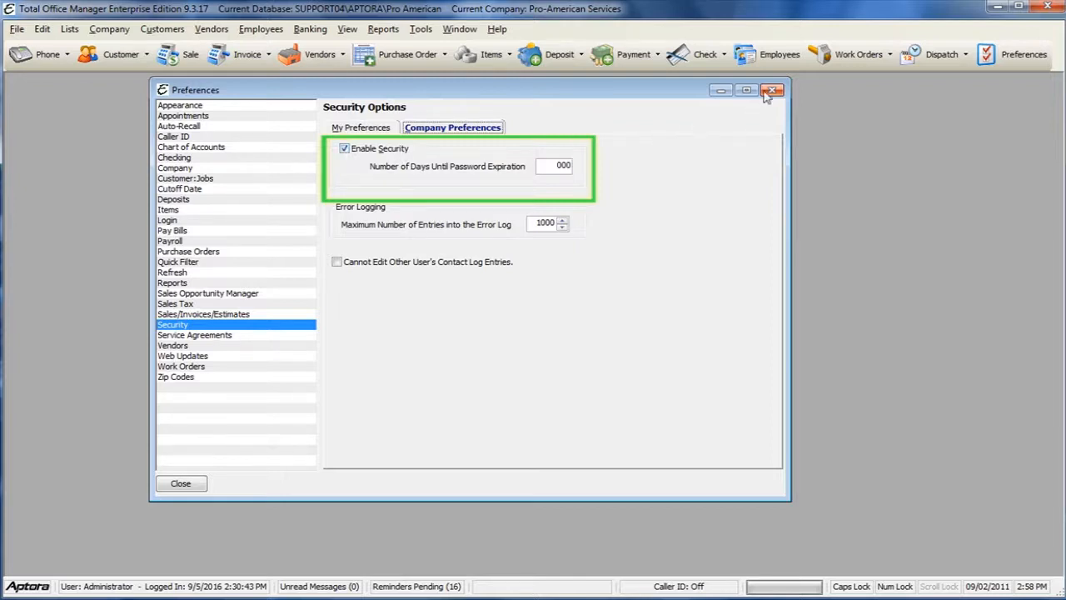
{"action": "left_click", "coordinate": [771, 90]}
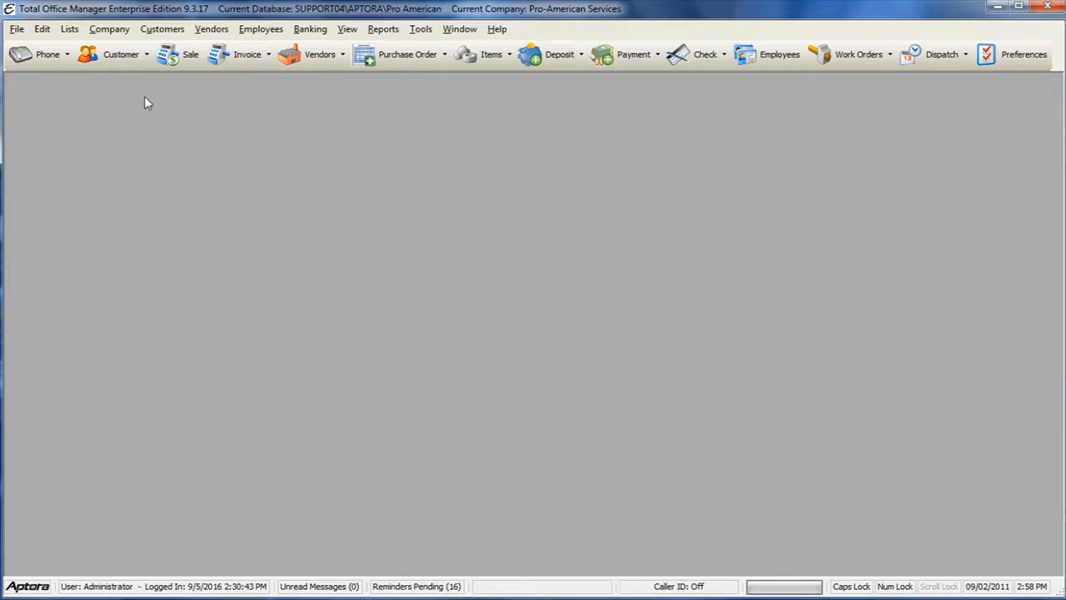
From Company > User List/Security, start the New User Setup & Security wizard via a user's right-click menu.
{"action": "left_click", "coordinate": [110, 28]}
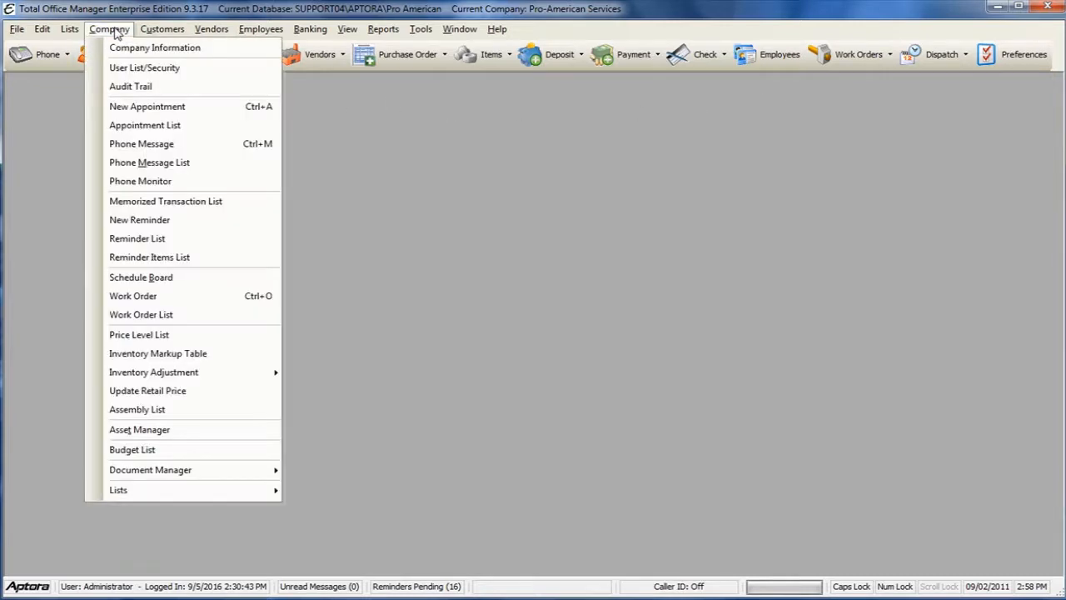
{"action": "left_click", "coordinate": [143, 67]}
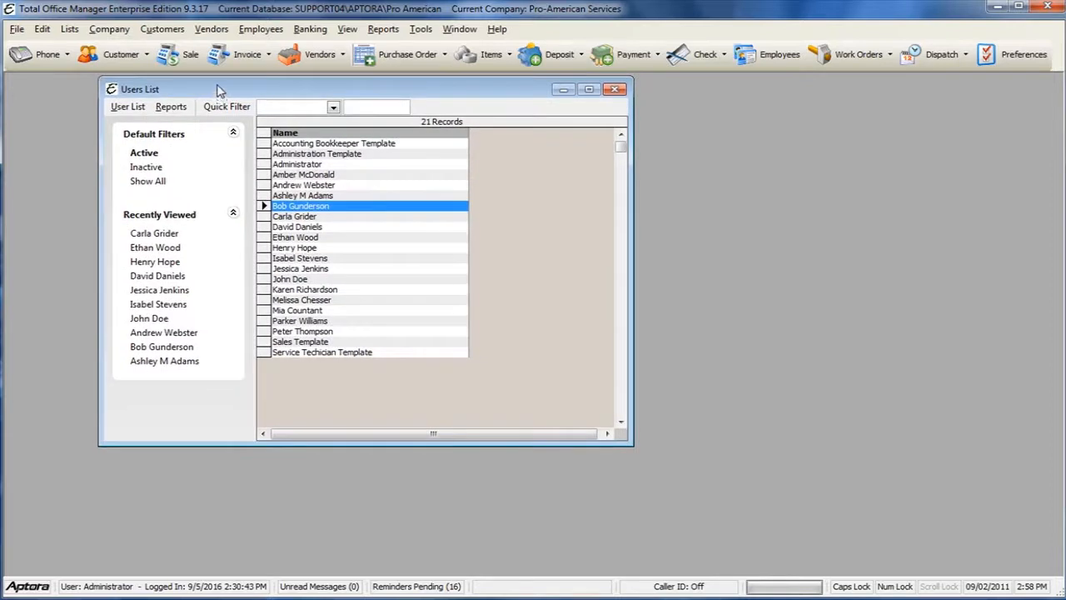
{"action": "mouse_move", "coordinate": [323, 206]}
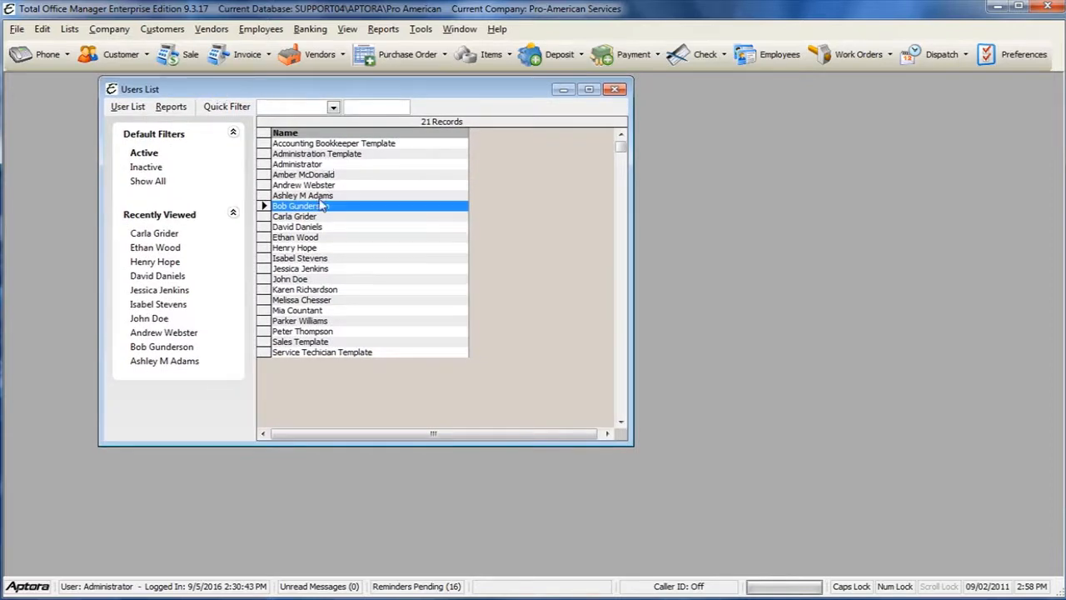
{"action": "right_click", "coordinate": [317, 207]}
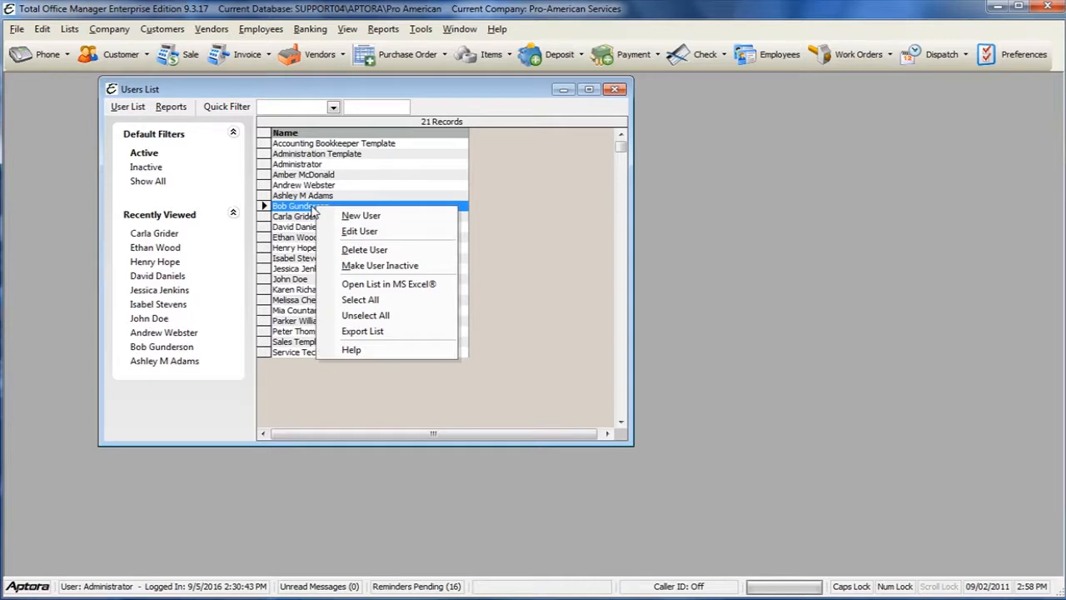
{"action": "left_click", "coordinate": [360, 215]}
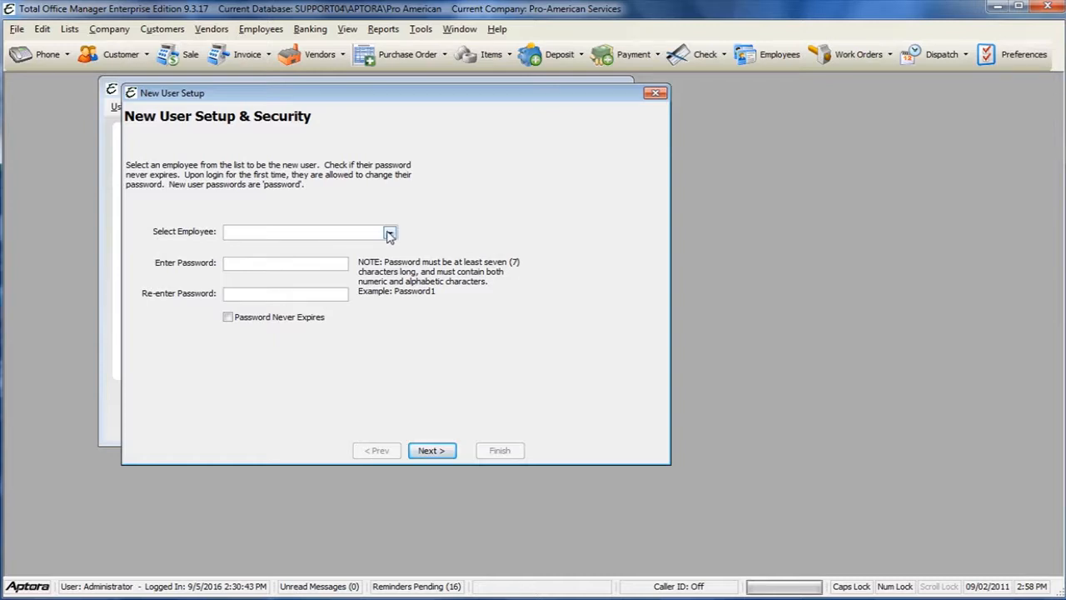
Choose <Add New Employee> in the wizard, then close the New Employee form and the wizard unsaved.
{"action": "left_click", "coordinate": [389, 231]}
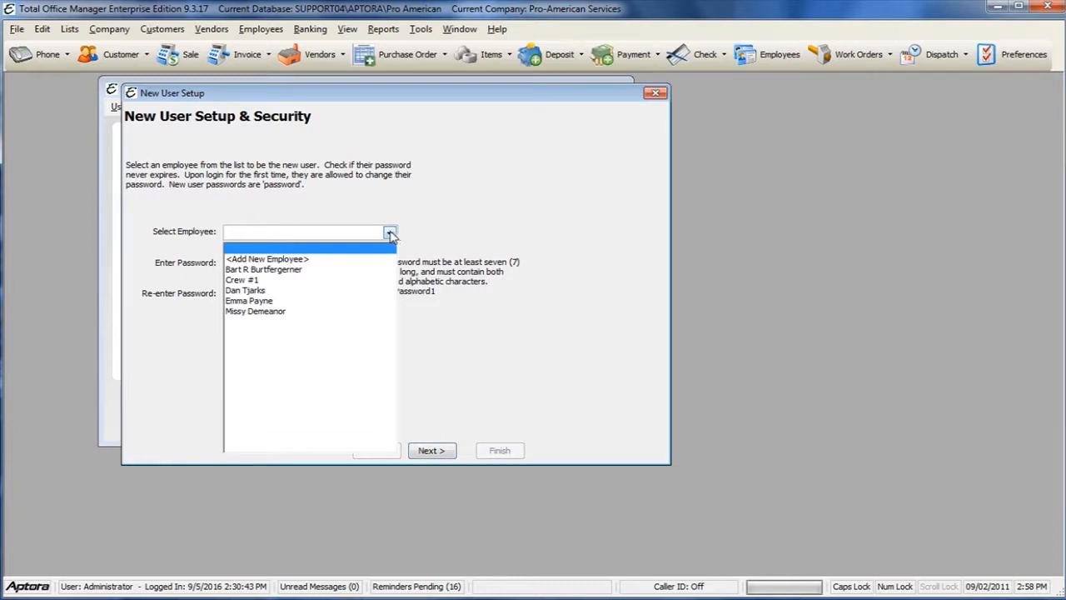
{"action": "left_click", "coordinate": [267, 258]}
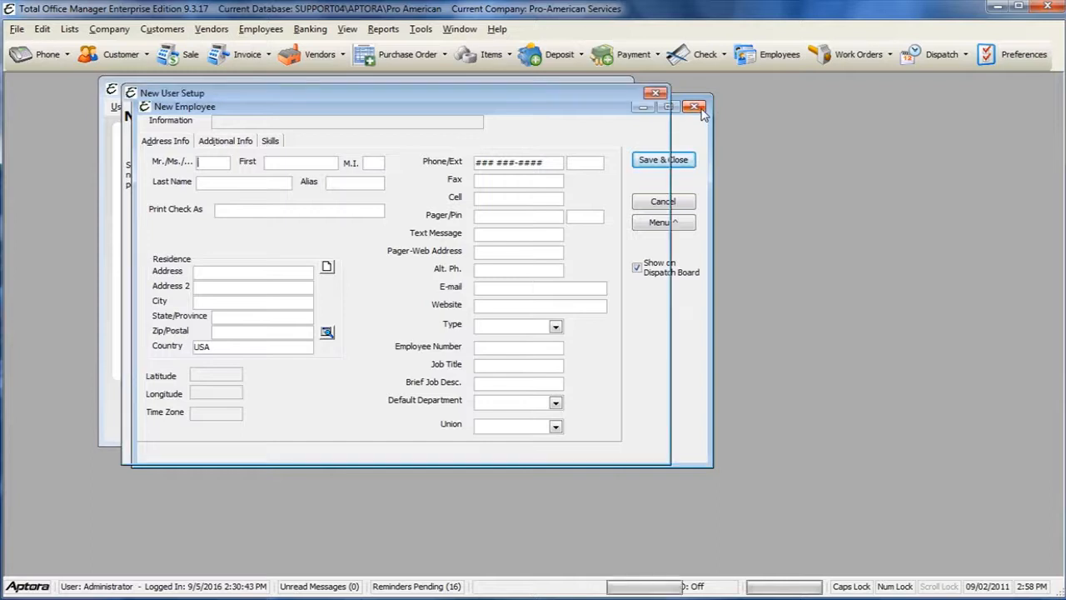
{"action": "left_click", "coordinate": [692, 107]}
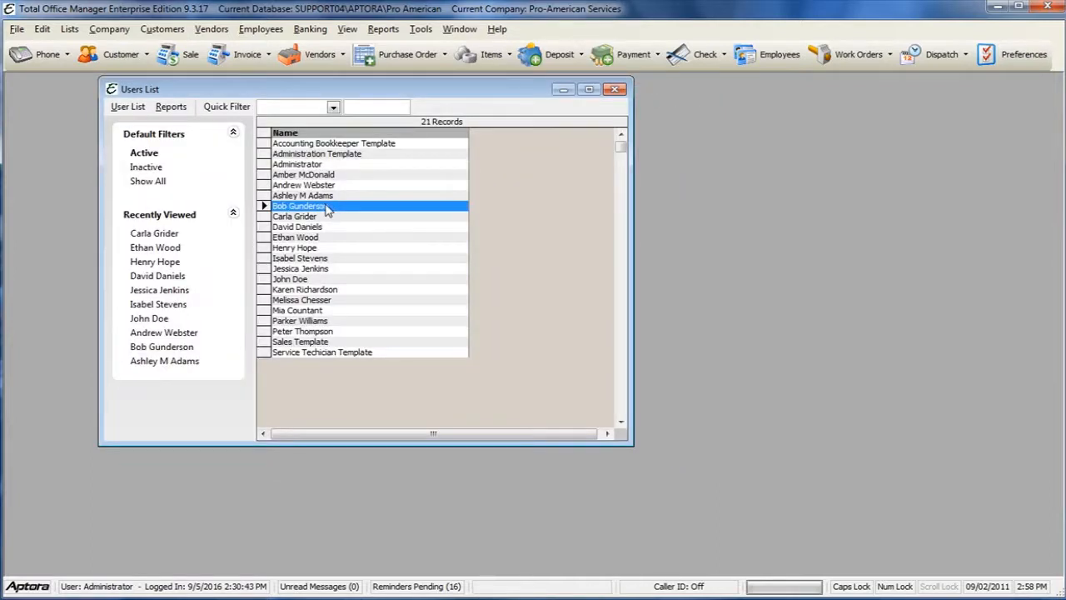
{"action": "double_click", "coordinate": [299, 206]}
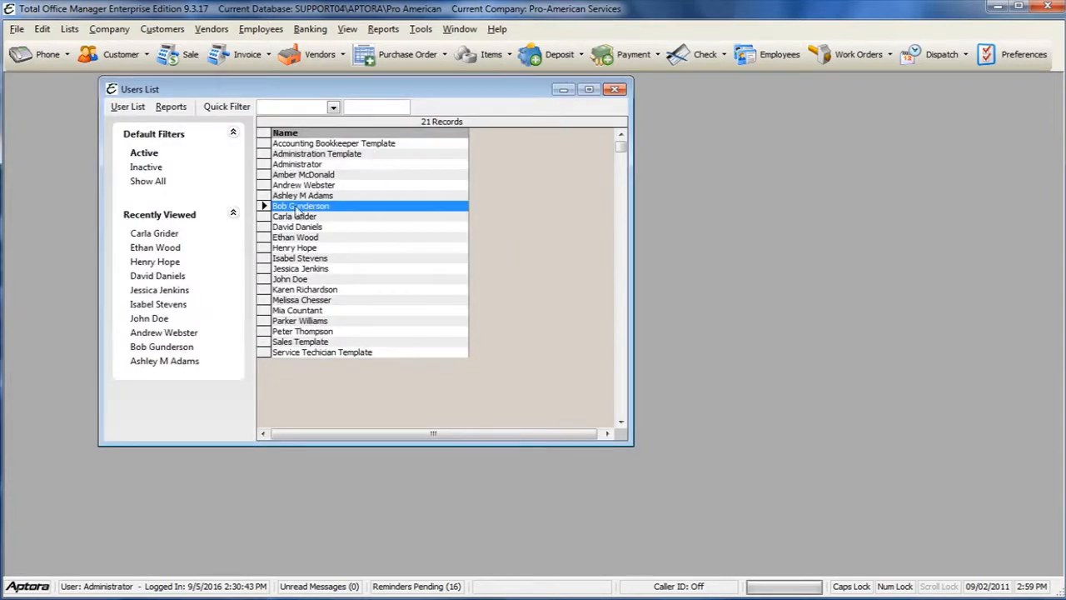
{"action": "double_click", "coordinate": [303, 195]}
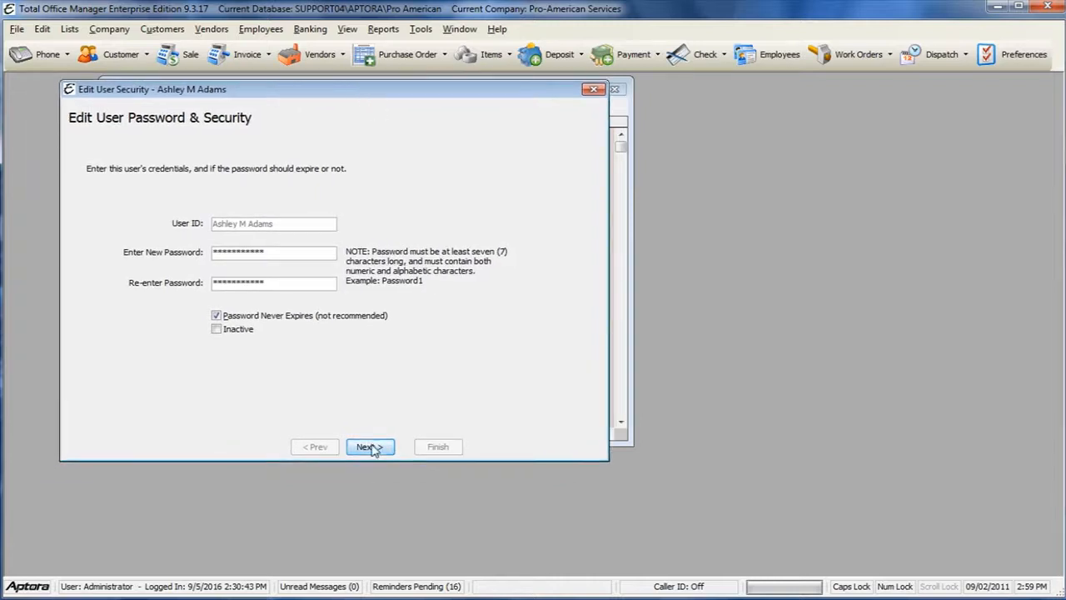
{"action": "left_click", "coordinate": [370, 446]}
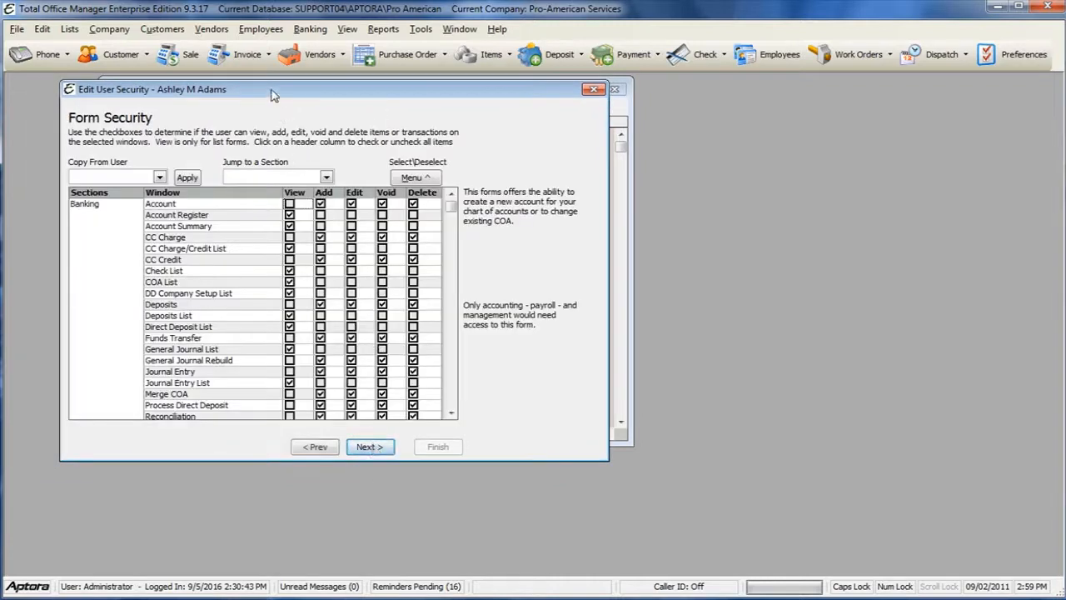
{"action": "left_click_drag", "start_coordinate": [275, 90], "coordinate": [303, 85]}
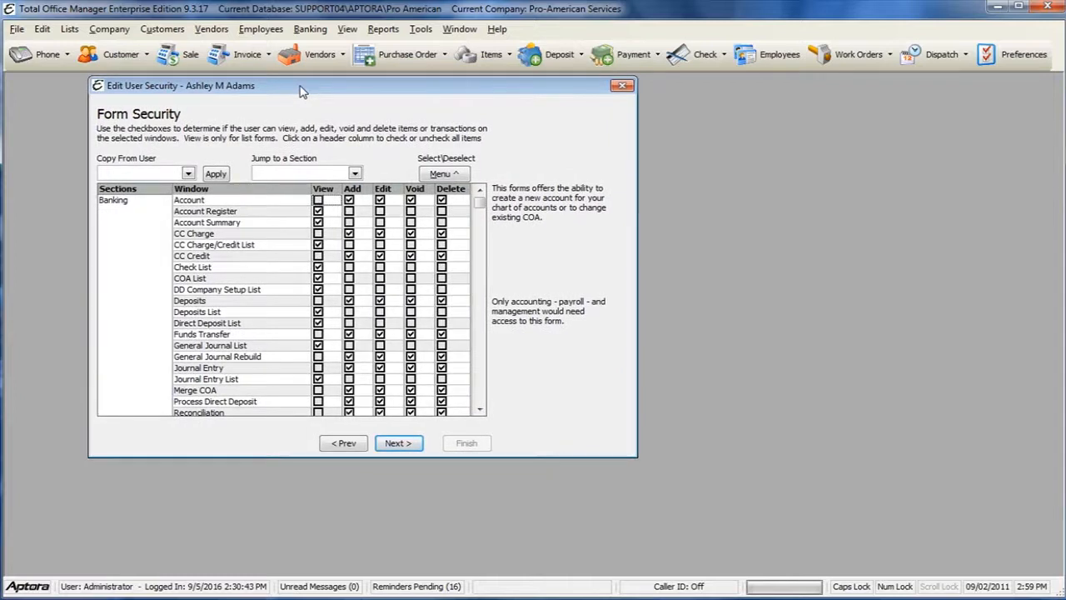
{"action": "left_click", "coordinate": [188, 173]}
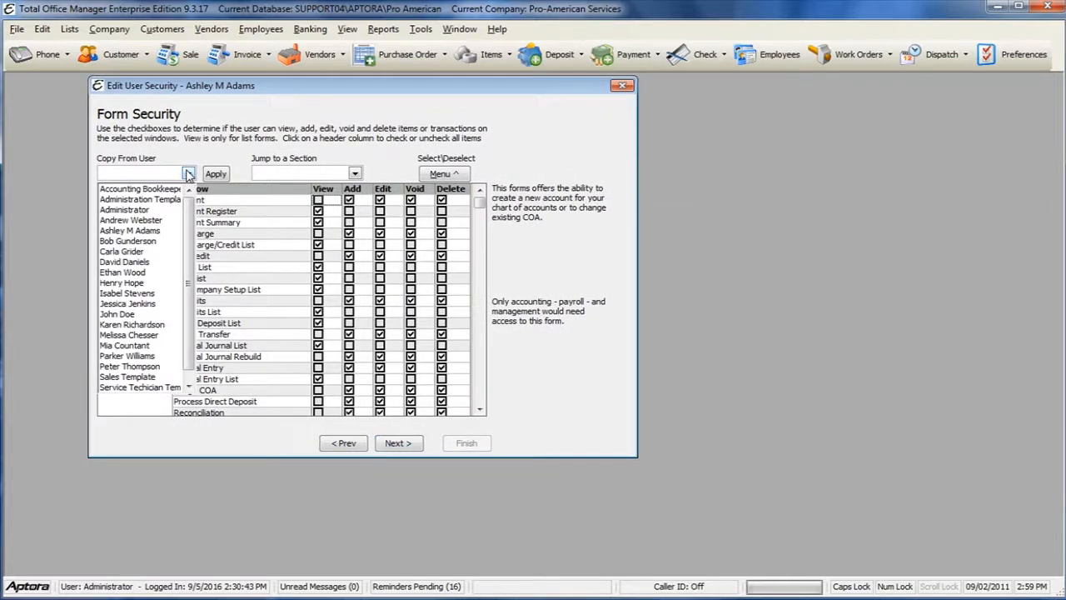
{"action": "left_click", "coordinate": [130, 220]}
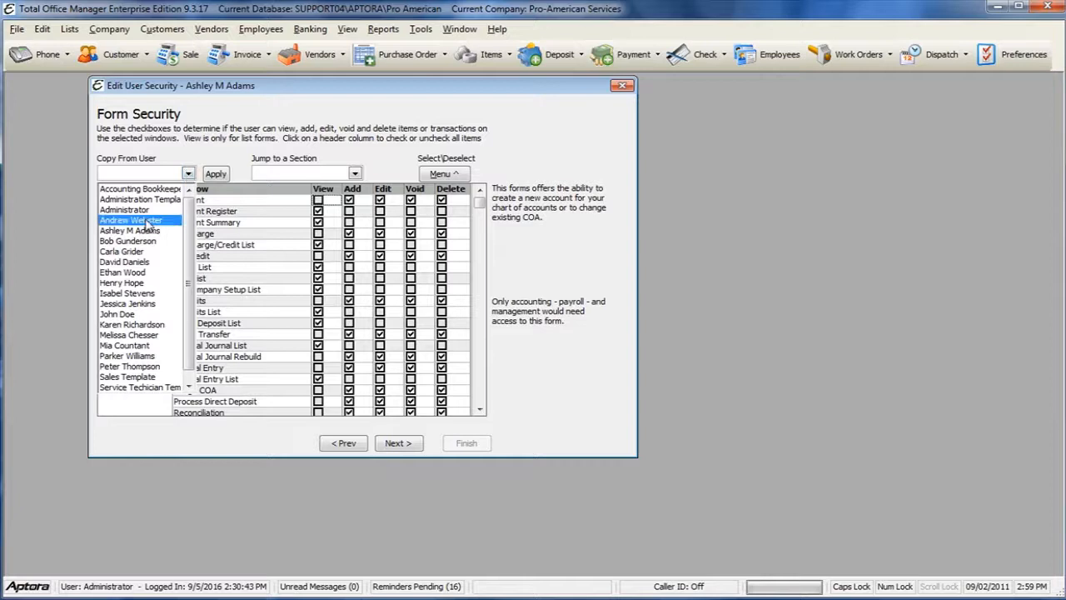
{"action": "left_click", "coordinate": [130, 220]}
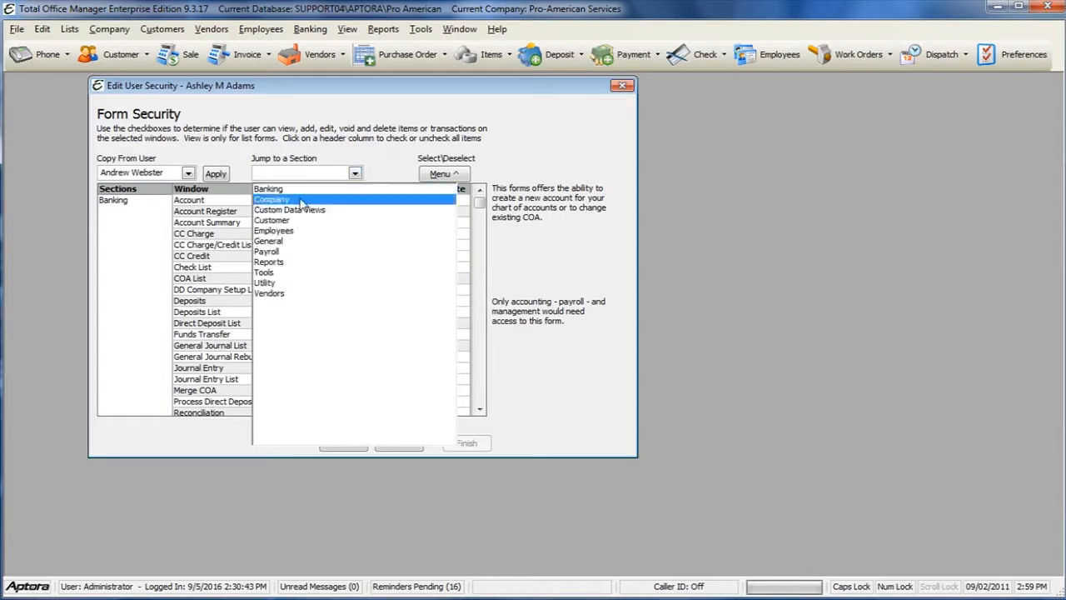
Jump to the Company section and toggle the View permission on the Appointment row.
{"action": "left_click", "coordinate": [270, 199]}
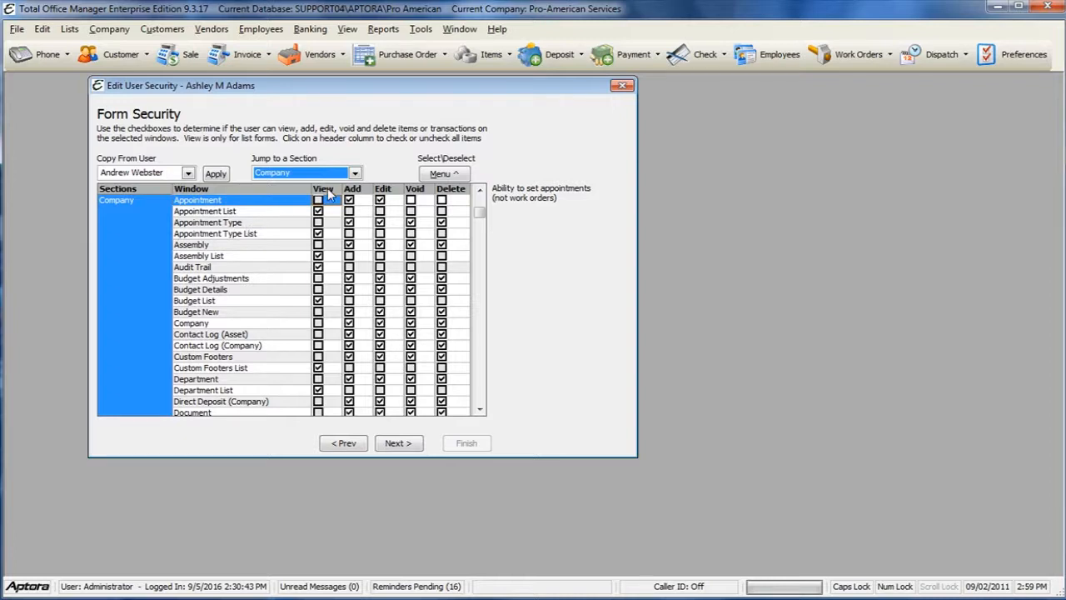
{"action": "left_click", "coordinate": [317, 199]}
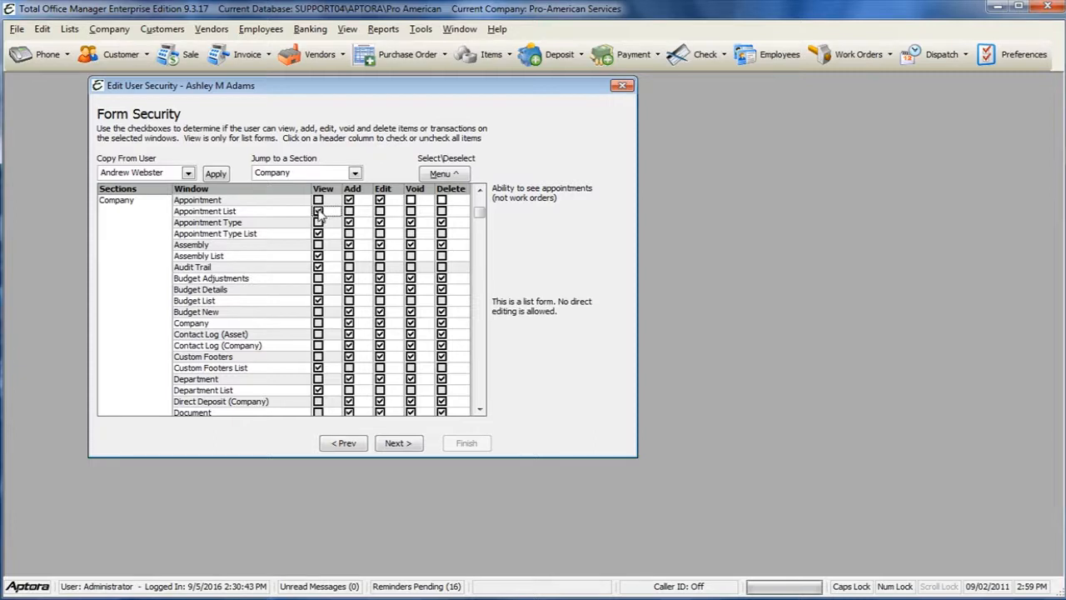
Toggle View, Add, Edit, Void and Delete rights on the Appointment rows, then finish Edit User Security.
{"action": "left_click", "coordinate": [317, 210]}
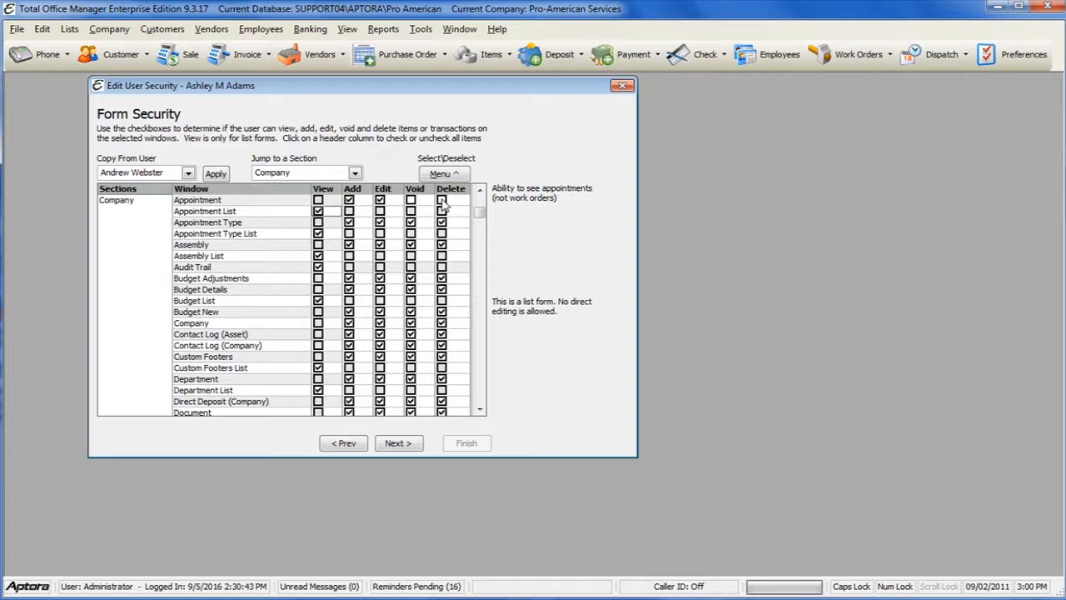
{"action": "left_click", "coordinate": [379, 200]}
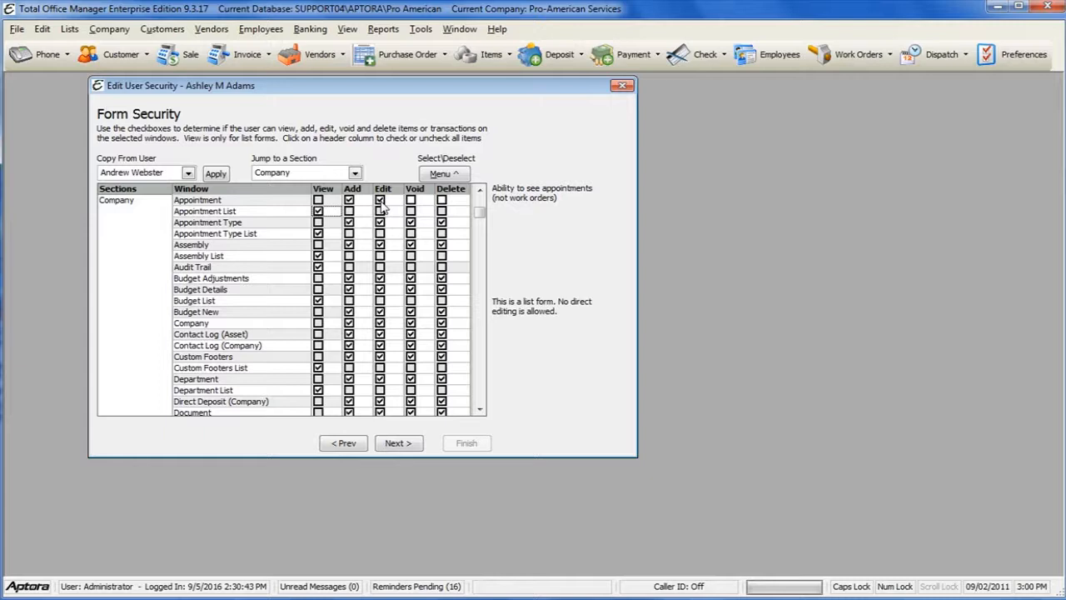
{"action": "left_click", "coordinate": [350, 200]}
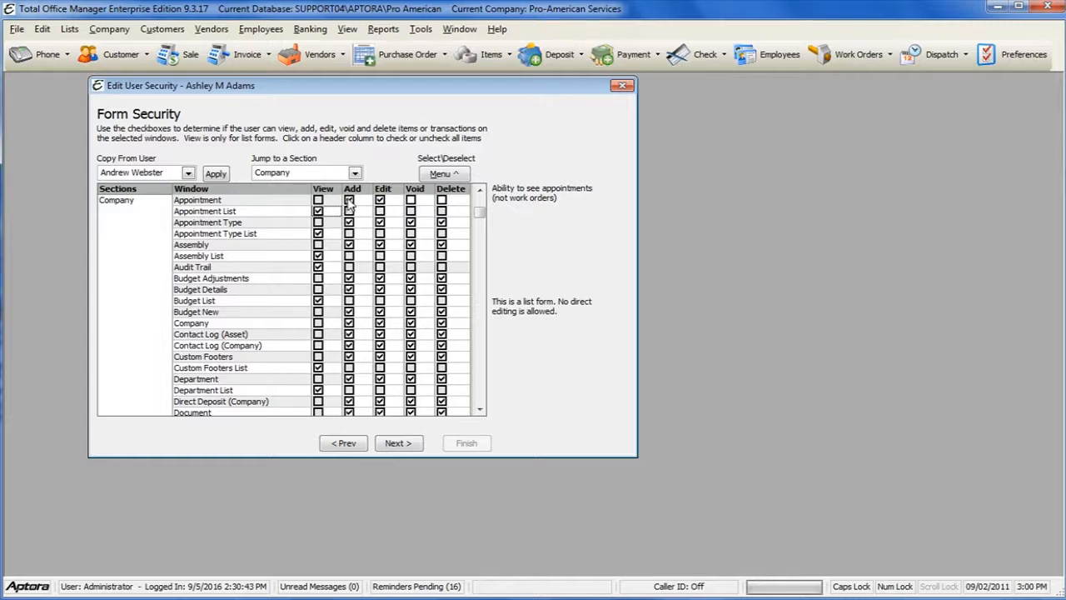
{"action": "left_click", "coordinate": [350, 200]}
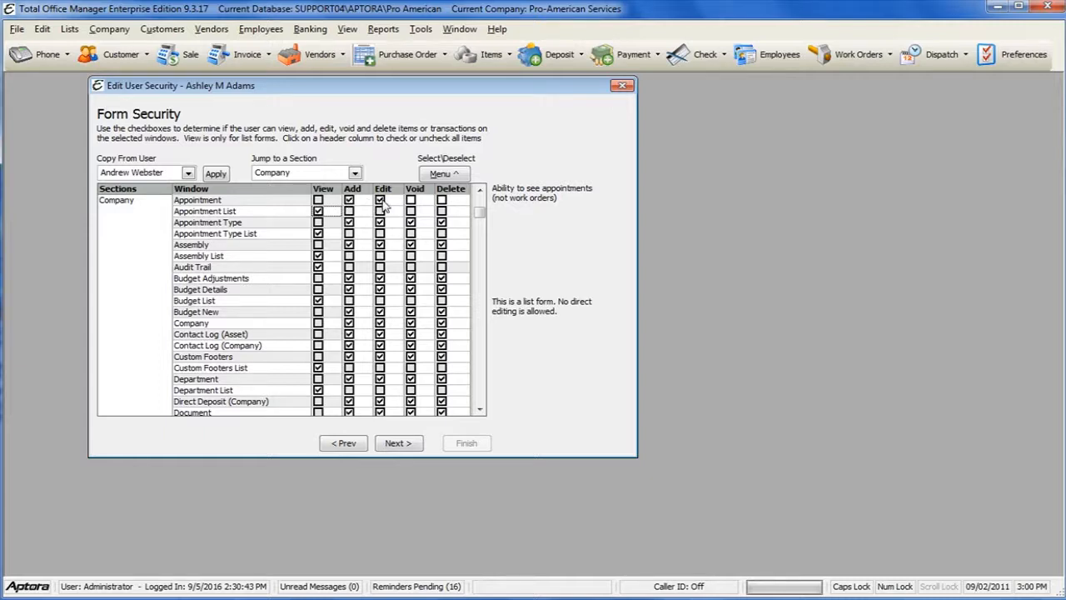
{"action": "left_click", "coordinate": [380, 200]}
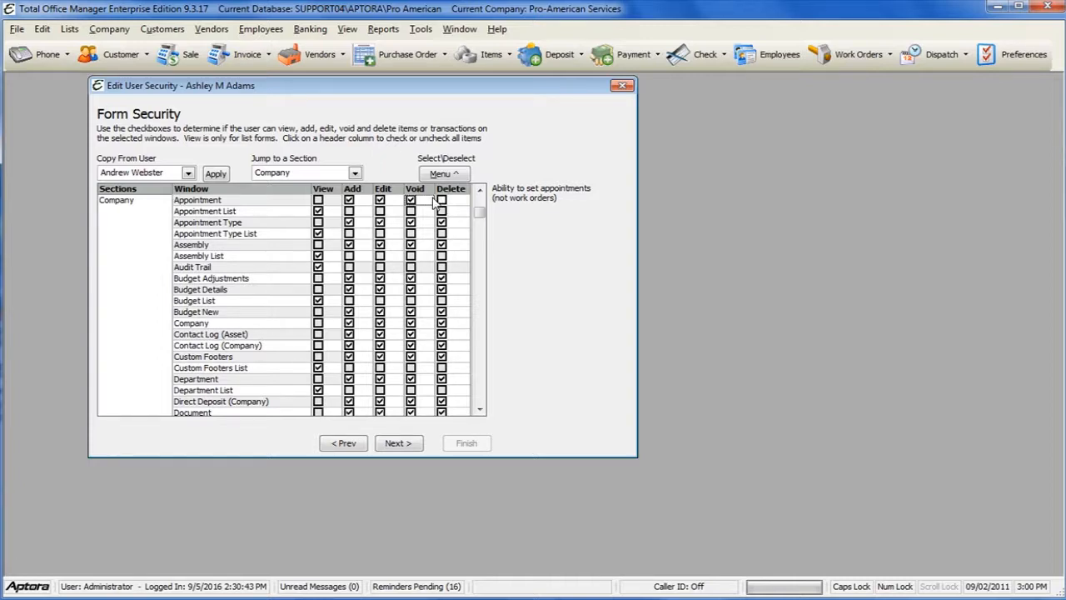
{"action": "left_click", "coordinate": [442, 200]}
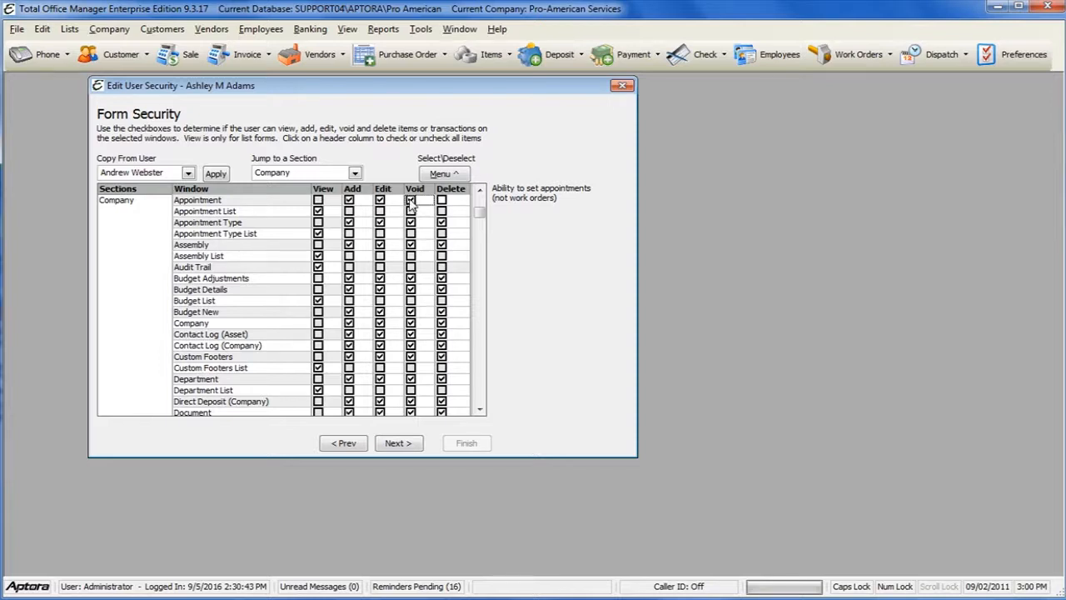
{"action": "left_click", "coordinate": [398, 443]}
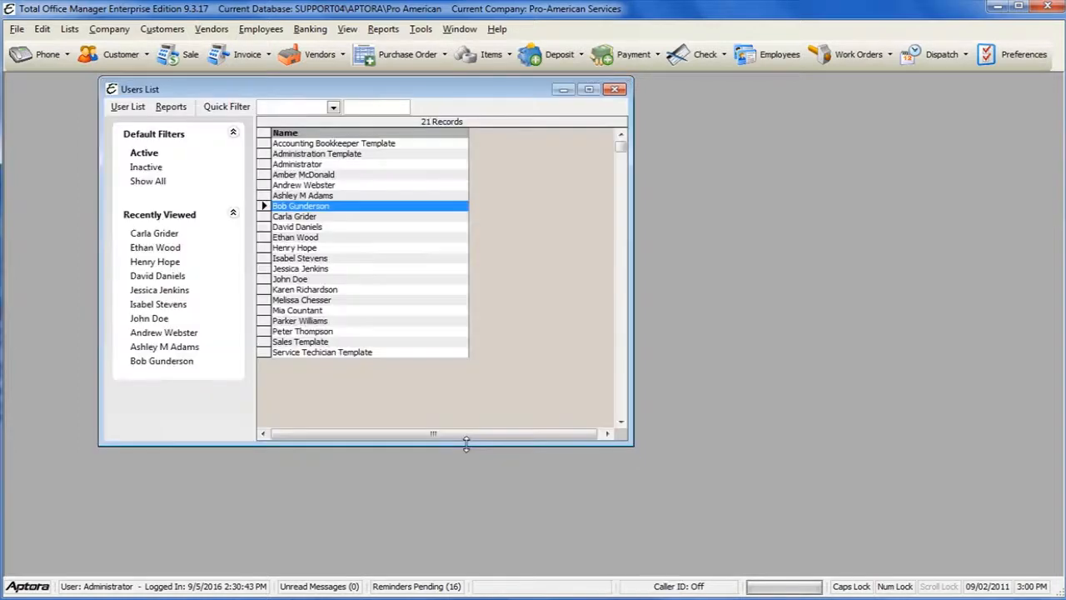
{"action": "mouse_move", "coordinate": [473, 383]}
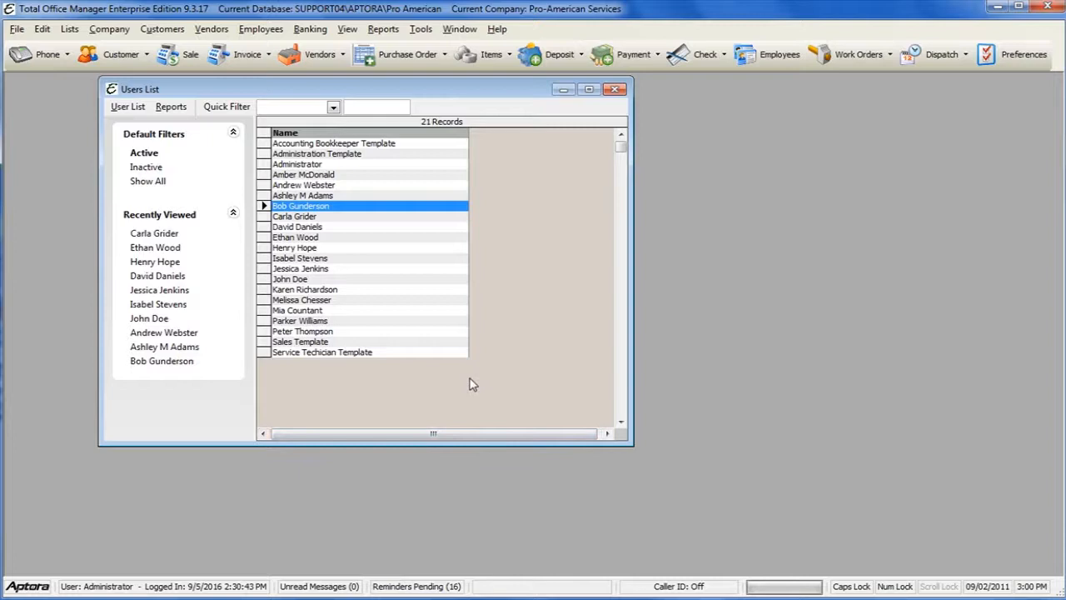
{"action": "mouse_move", "coordinate": [470, 382]}
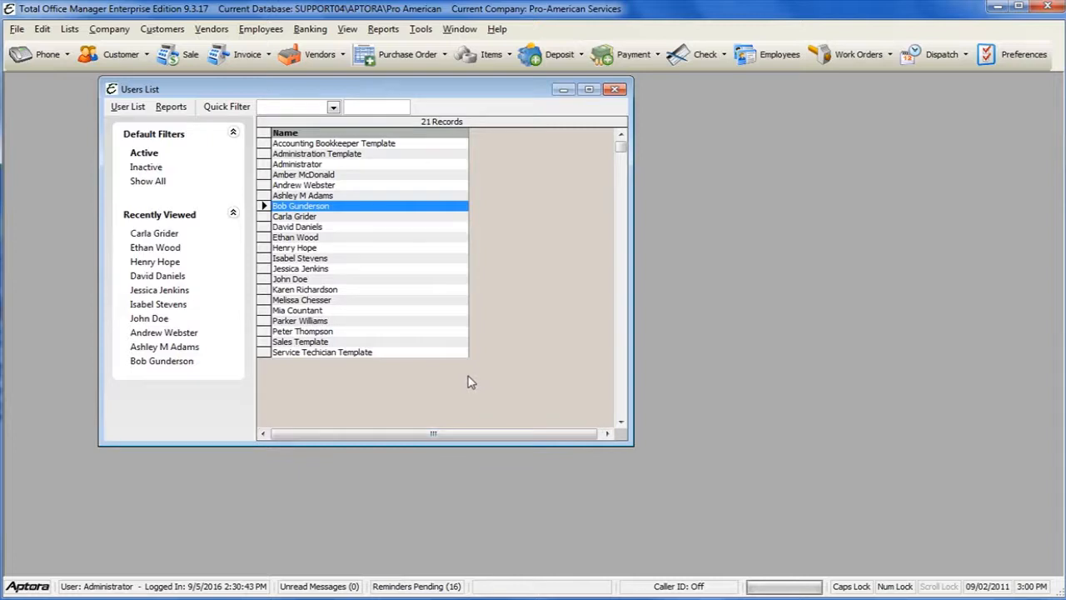
{"action": "mouse_move", "coordinate": [446, 373]}
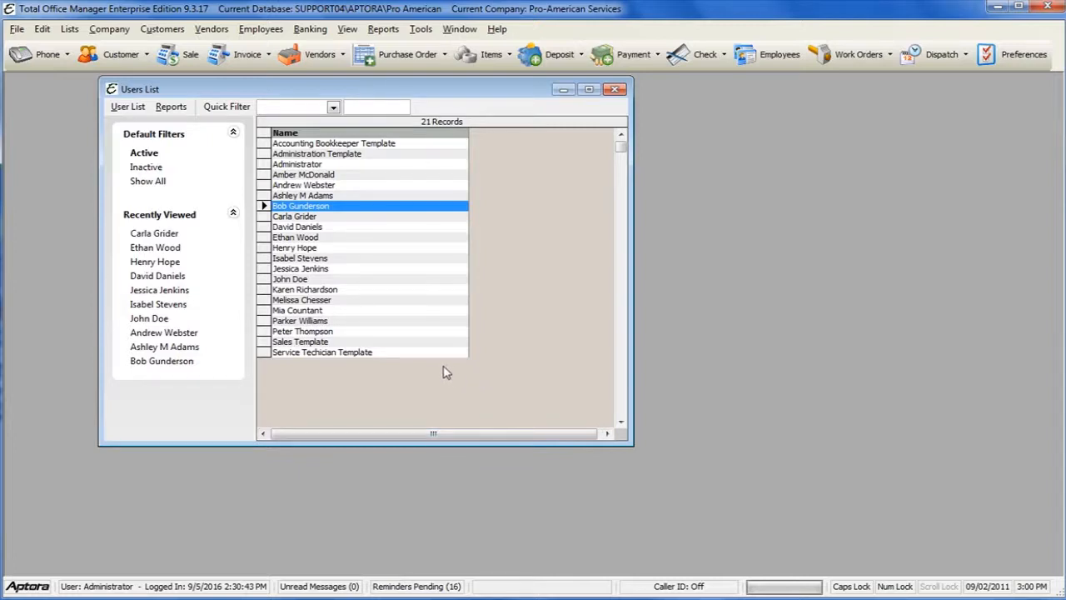